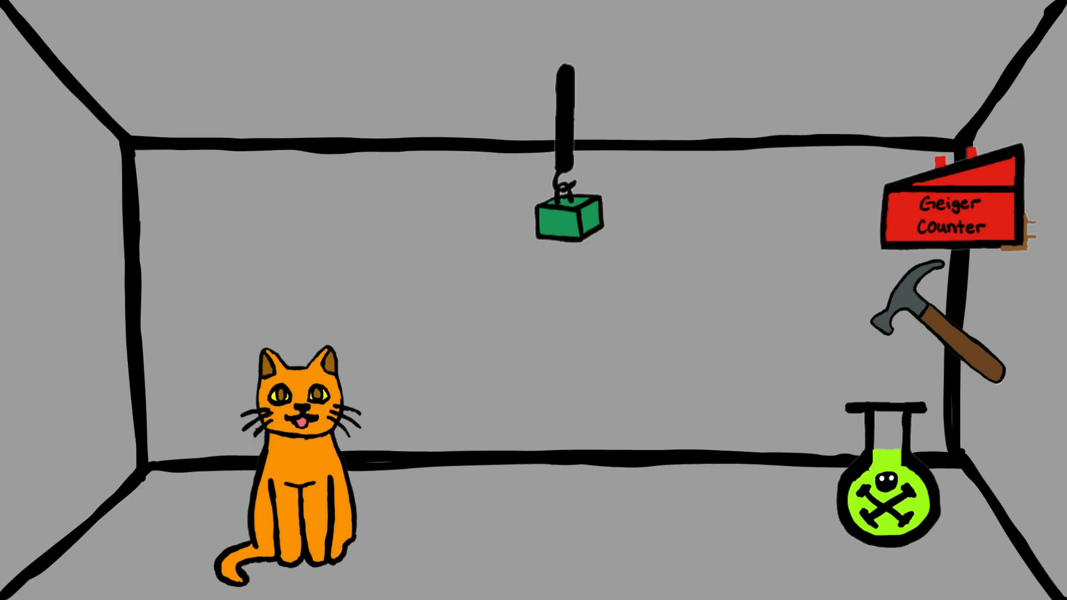
pyautogui.click(893, 211)
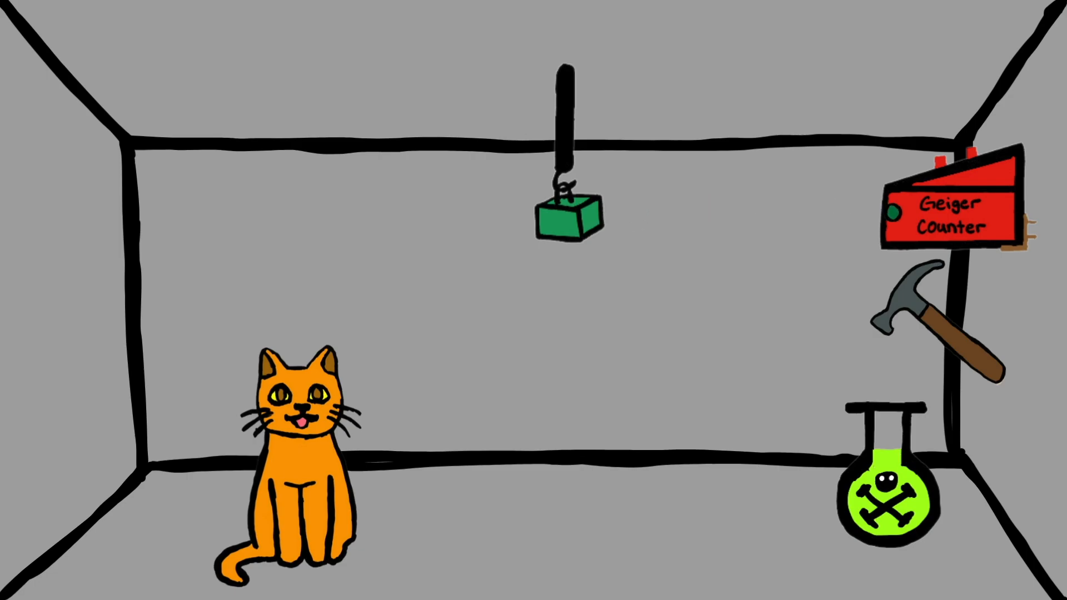